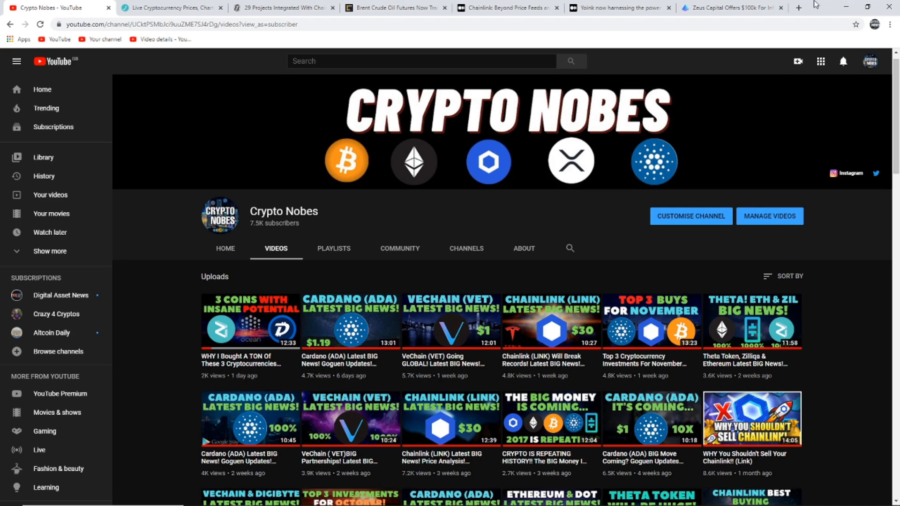
Switch to the Live Coin Watch tab listing BTC, ETH, LINK and other coin prices
click(170, 8)
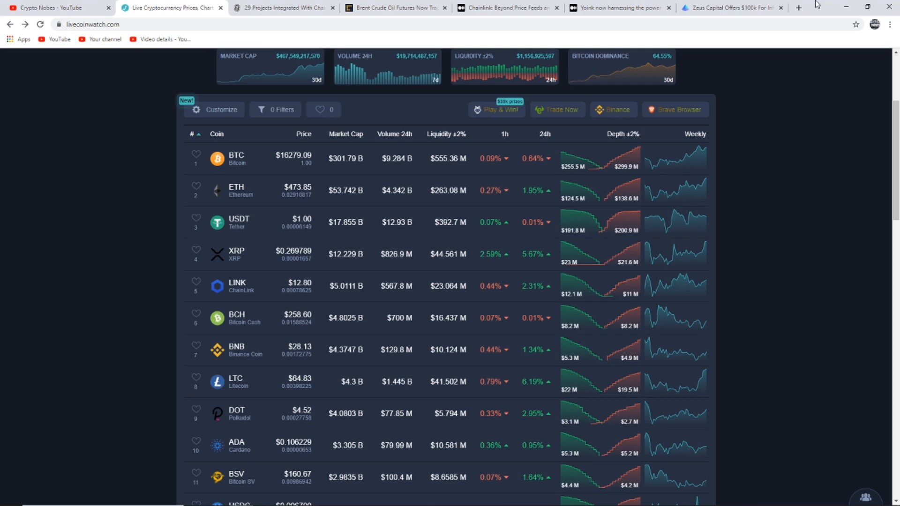
Open ChainLink's page and widen the LINK chart through 30D and 90D to 12M
click(237, 285)
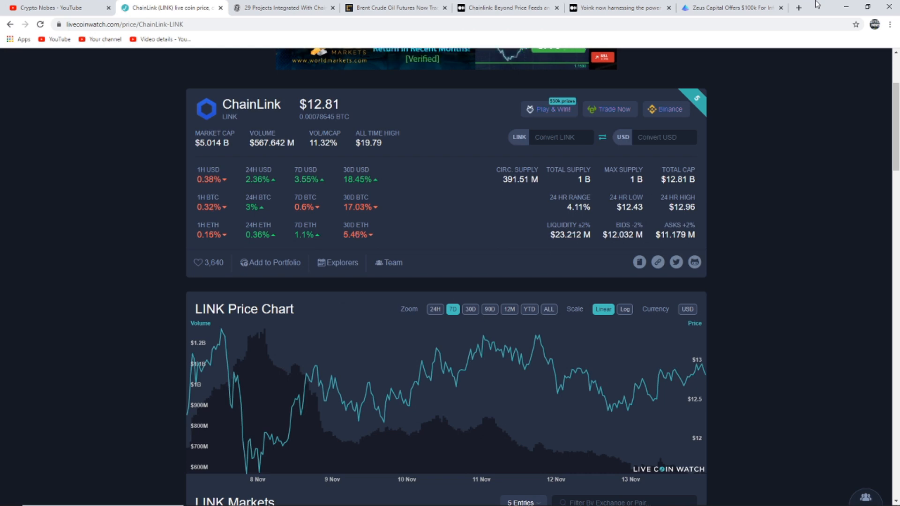
mouse_move(432, 347)
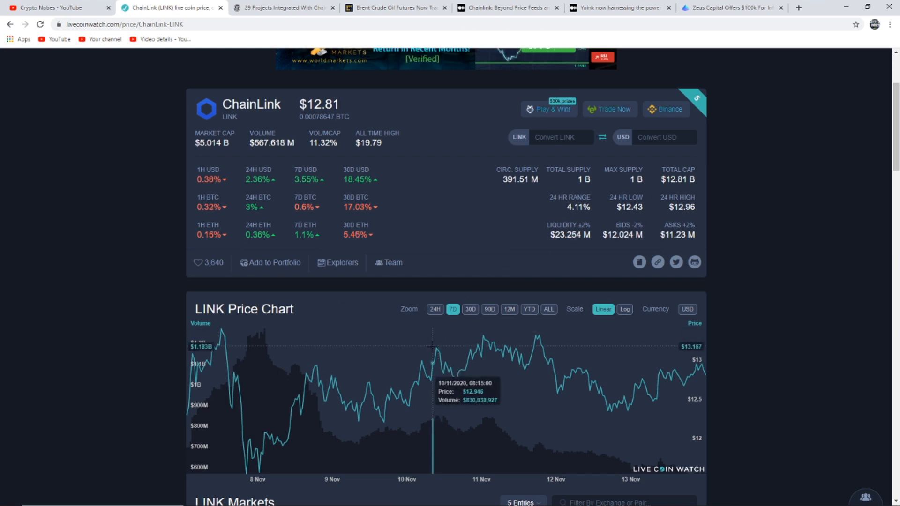
mouse_move(390, 402)
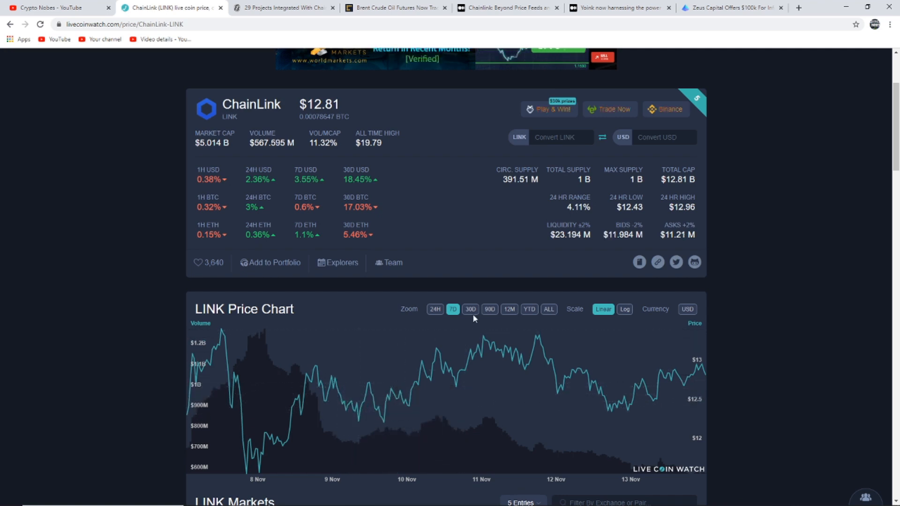
click(469, 309)
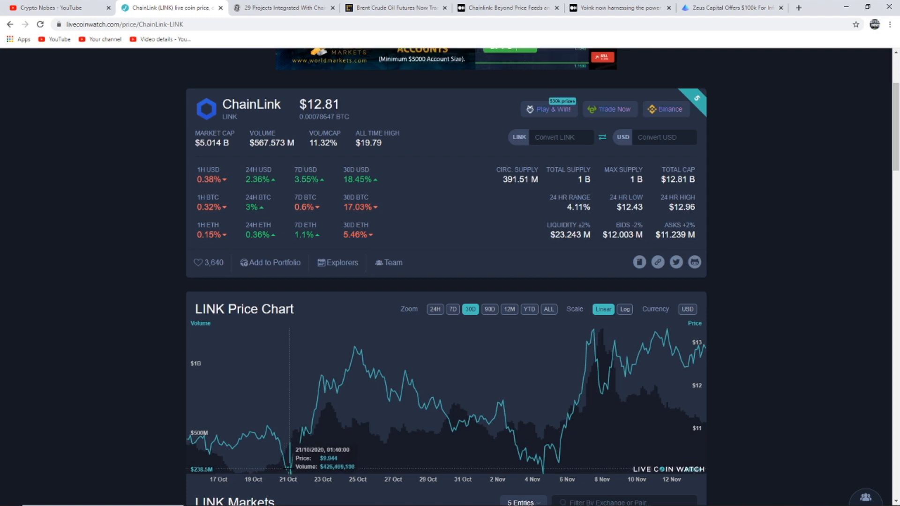
mouse_move(637, 387)
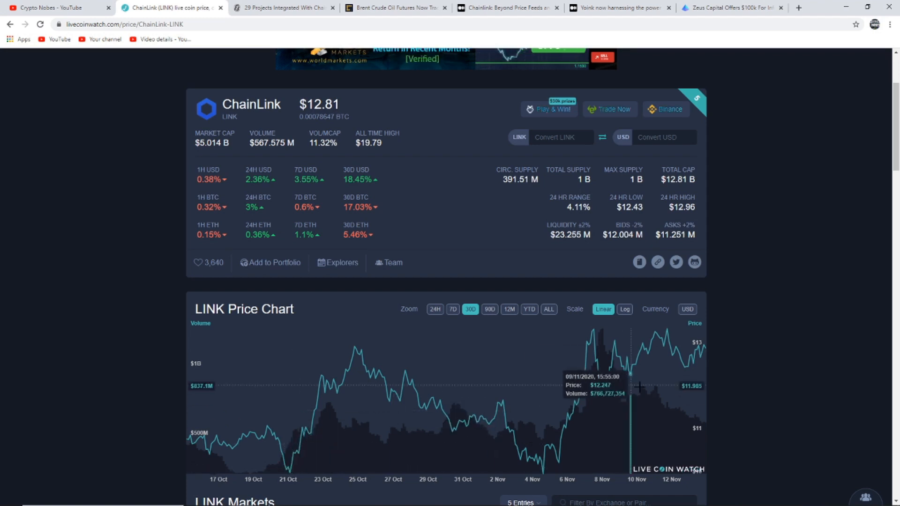
mouse_move(695, 385)
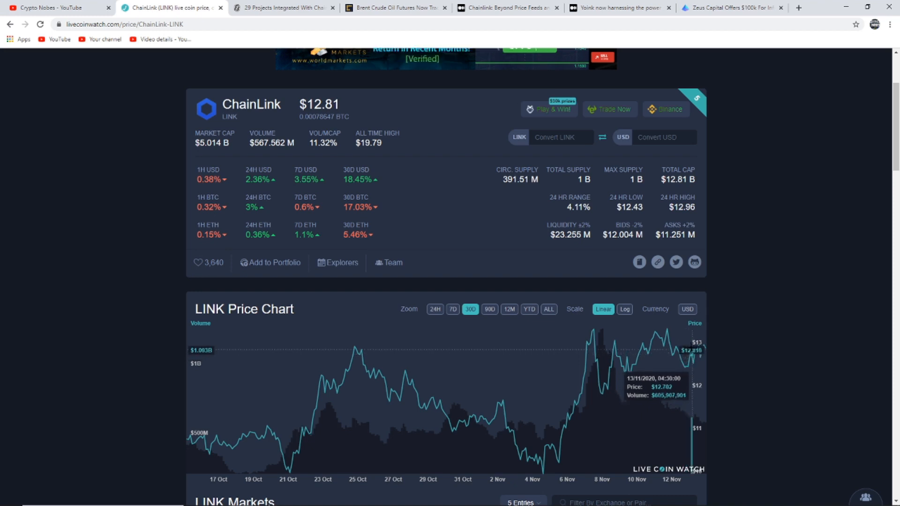
click(489, 309)
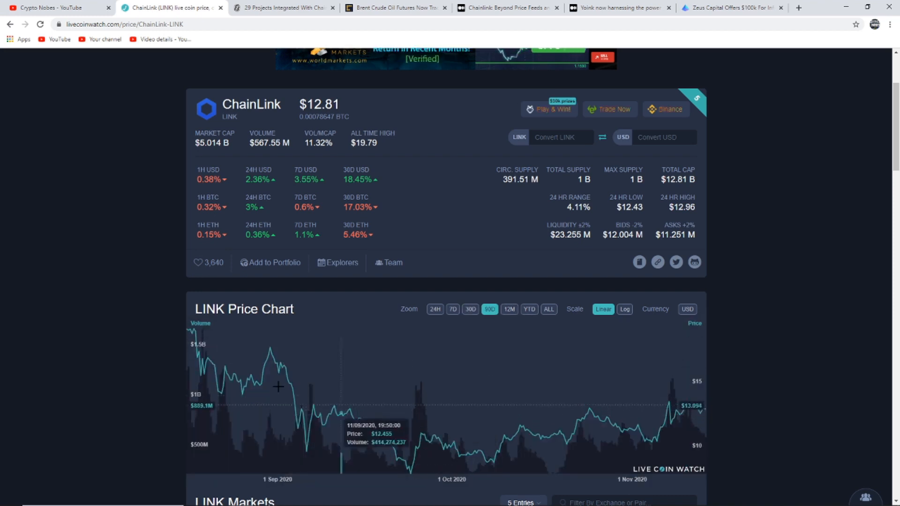
mouse_move(293, 400)
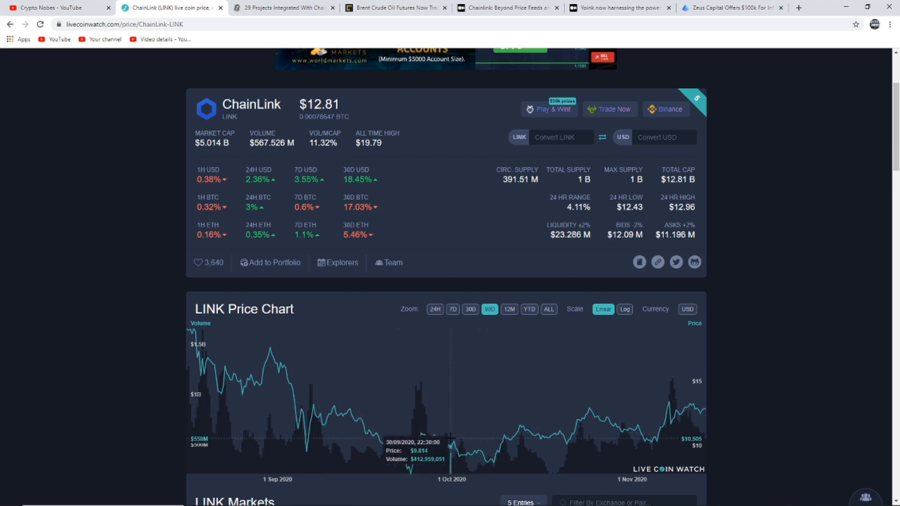
mouse_move(533, 343)
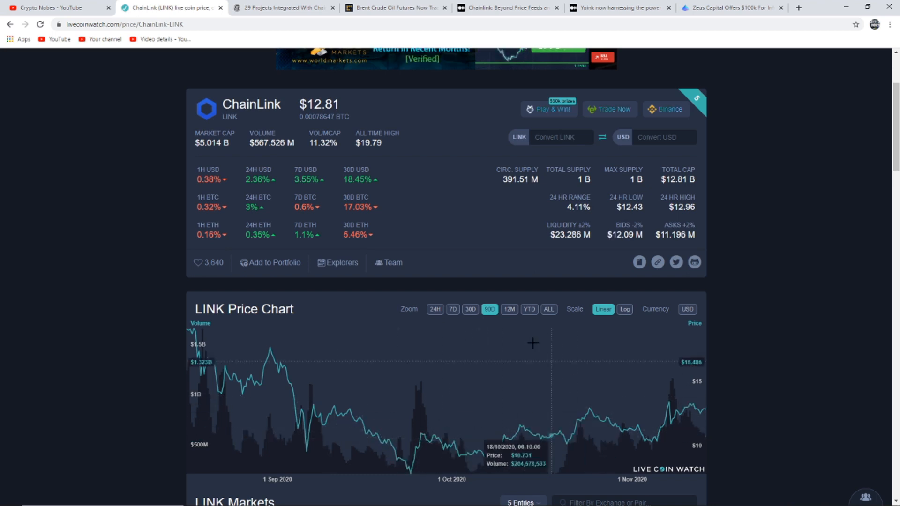
click(509, 309)
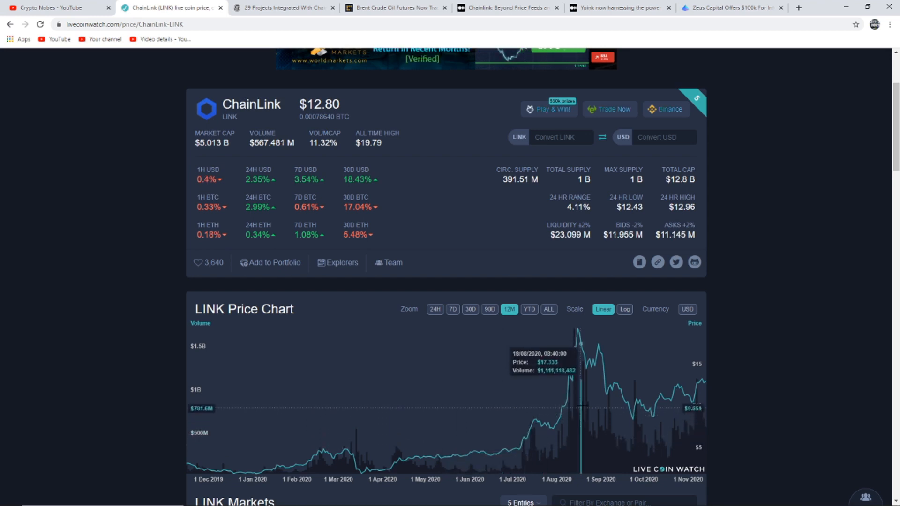
mouse_move(627, 375)
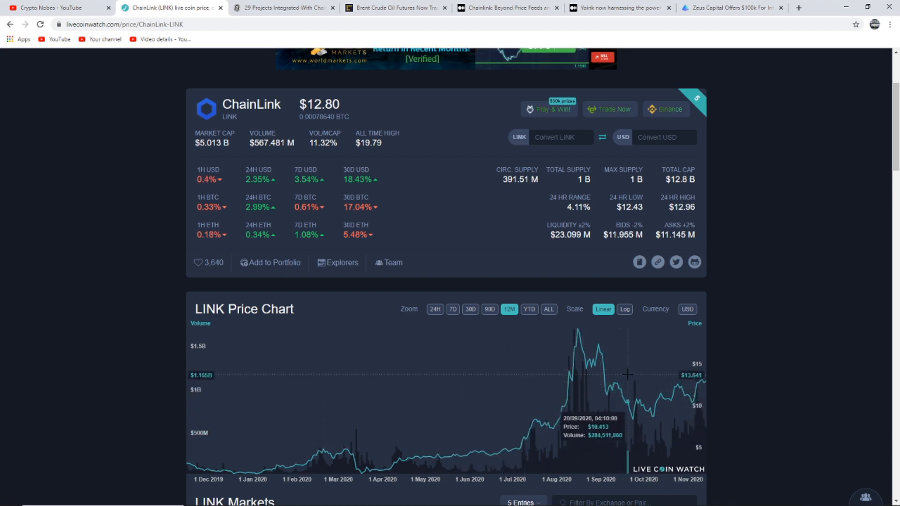
mouse_move(641, 381)
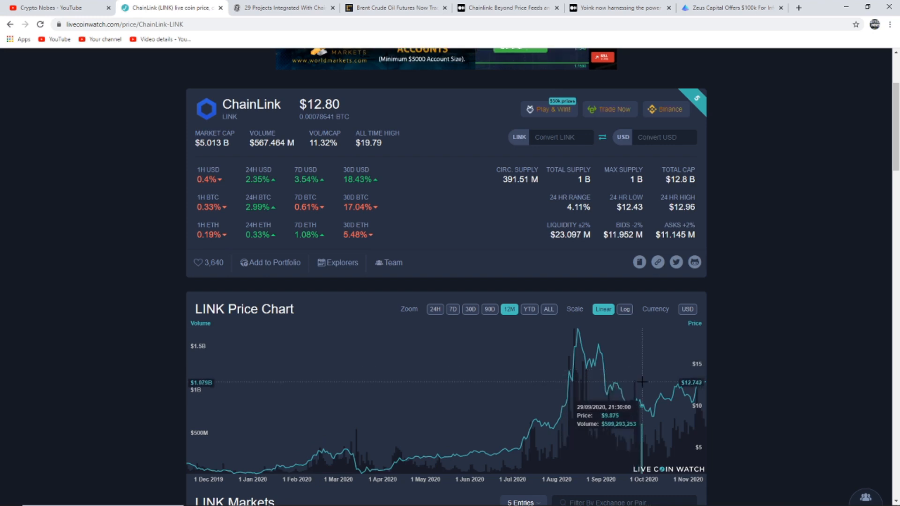
mouse_move(652, 402)
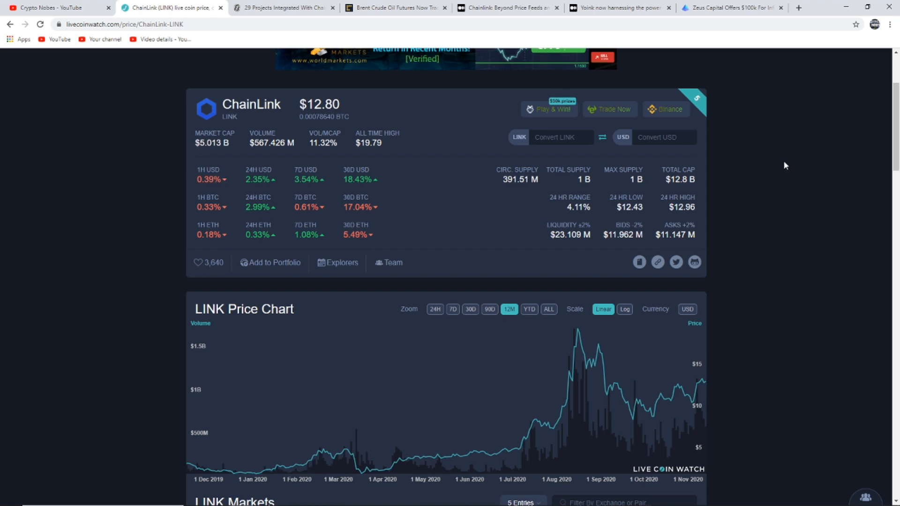
Read Decrypt's '29 Projects Integrated With Chainlink' article past the tweet to the LINK chart
click(281, 7)
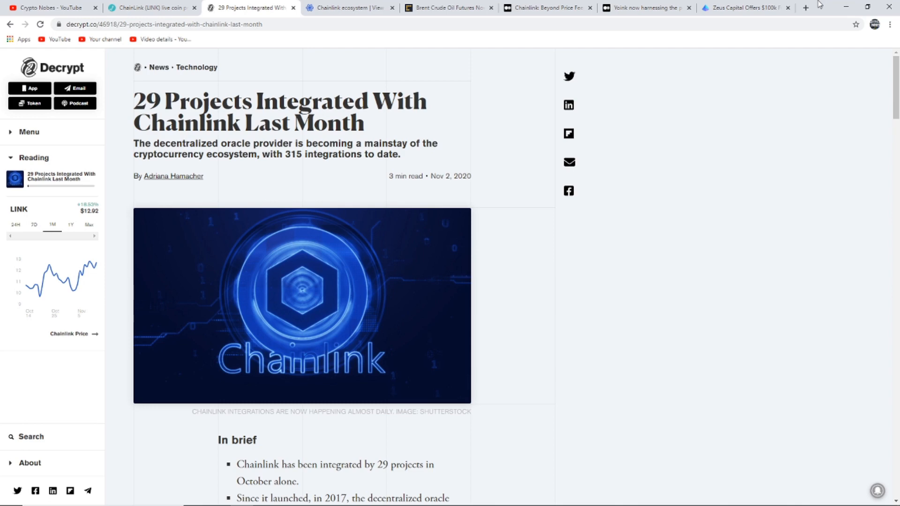
scroll(down, 3)
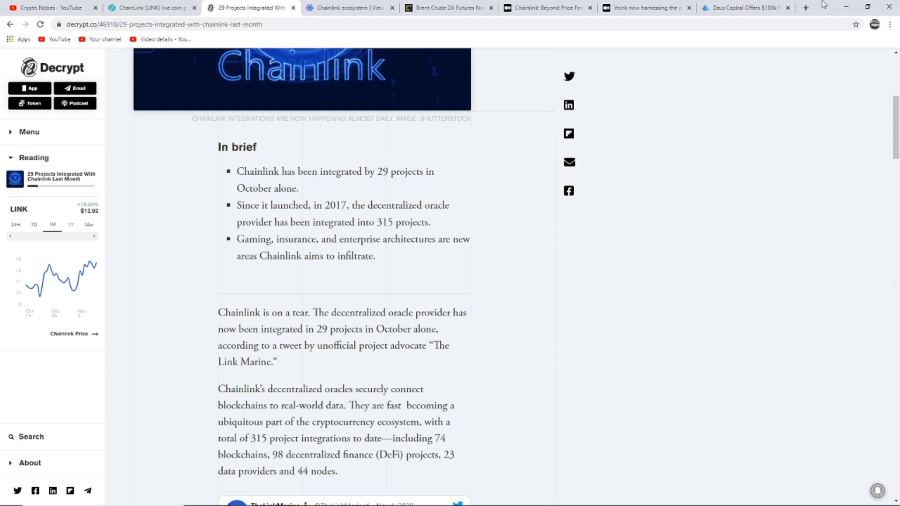
scroll(down, 3)
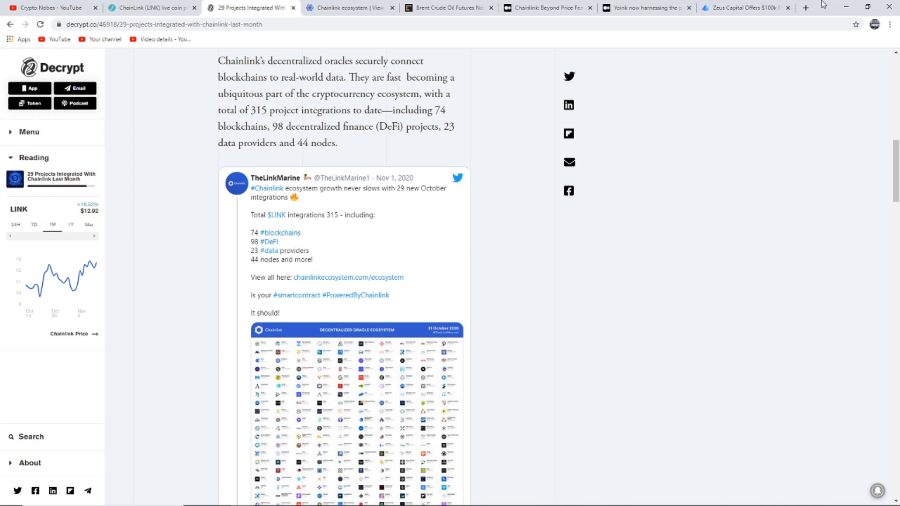
scroll(down, 3)
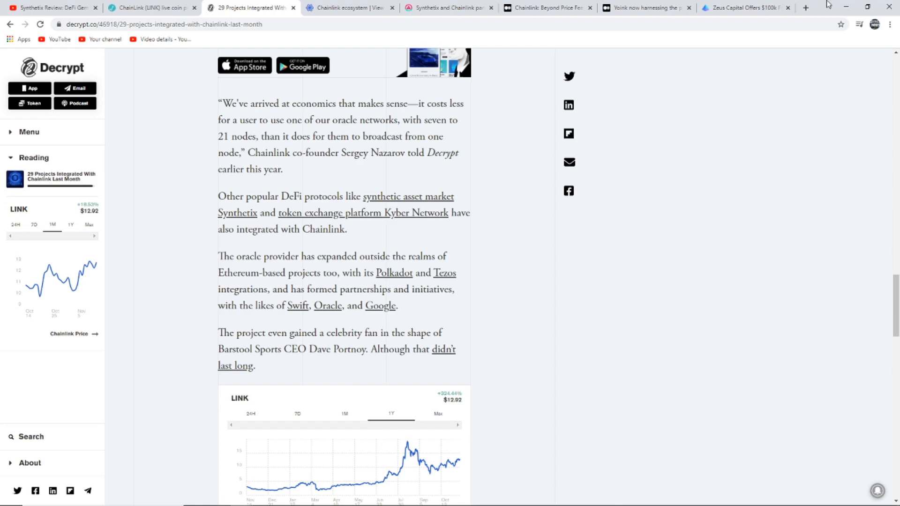
Browse the Chainlink Ecosystem project grid down to IC3, ZeppelinOS and SWIFT
click(346, 8)
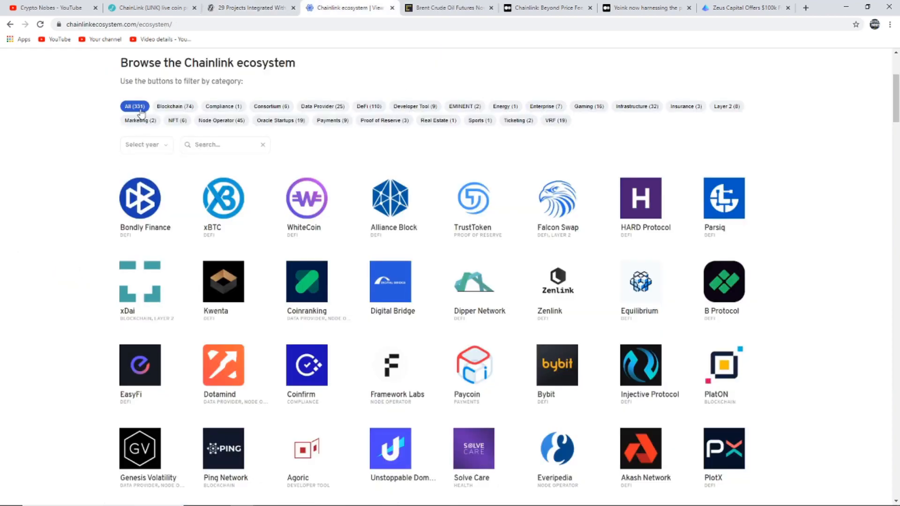
mouse_move(767, 157)
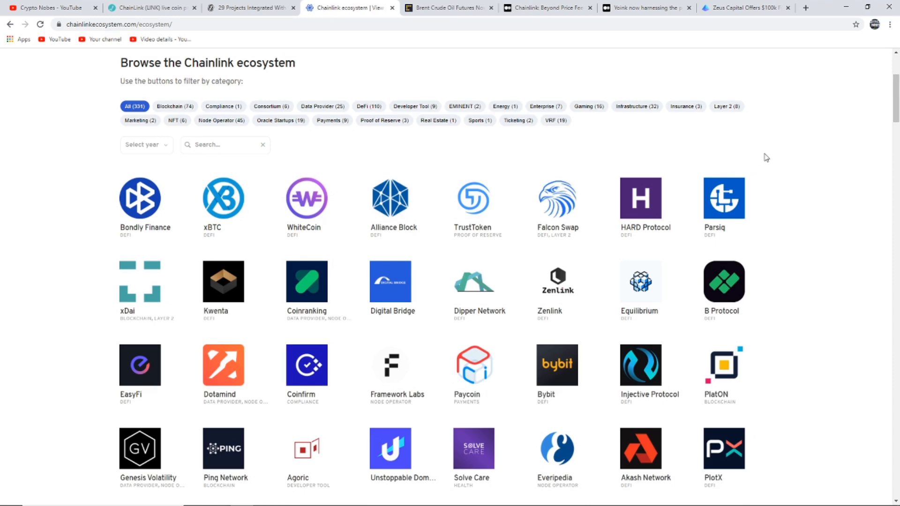
scroll(down, 3)
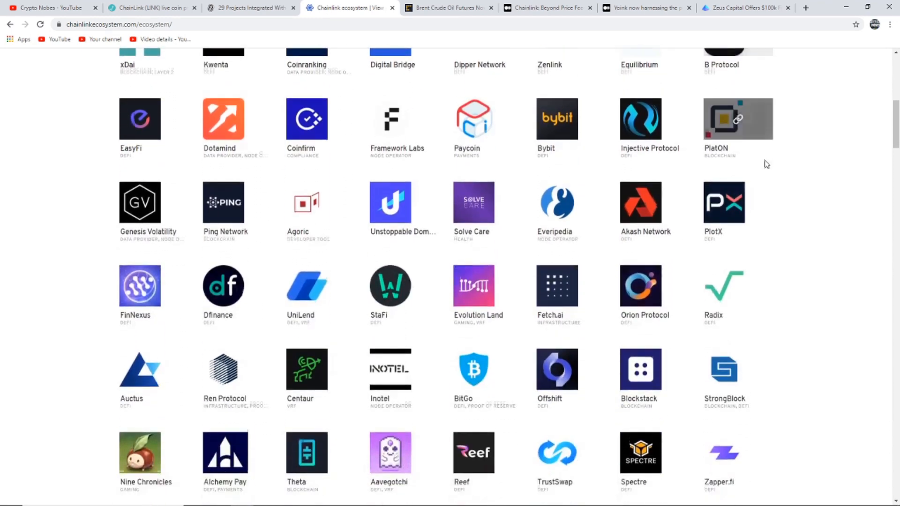
scroll(down, 3)
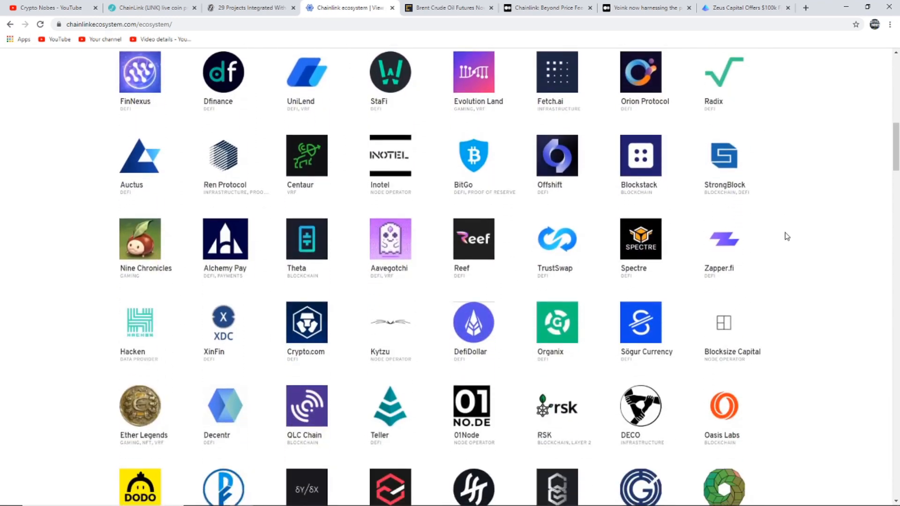
scroll(down, 3)
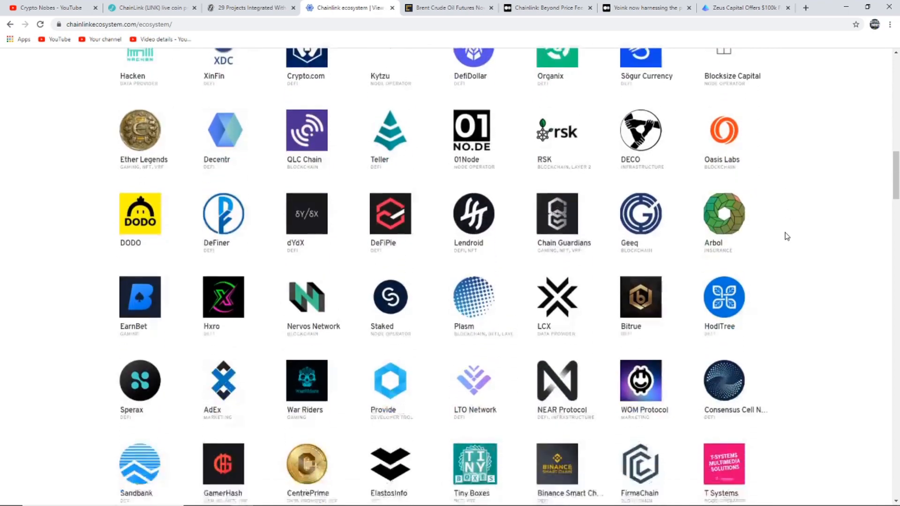
scroll(down, 3)
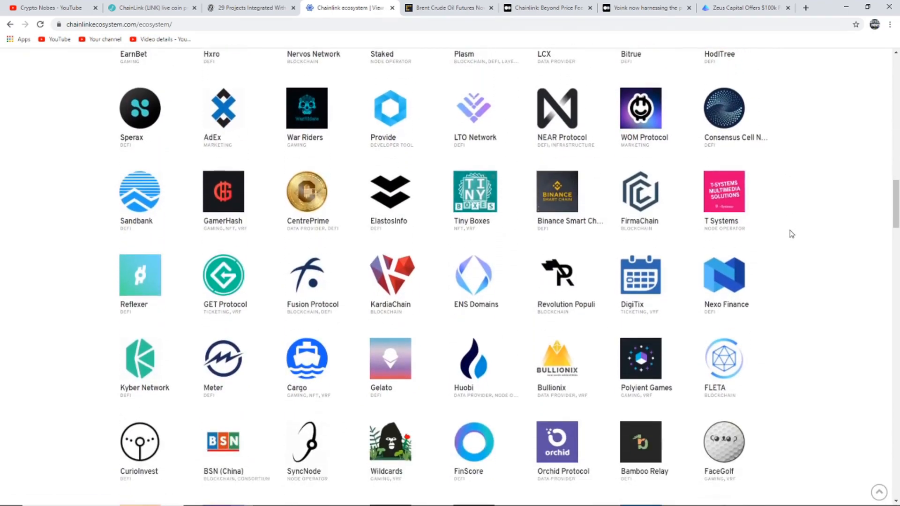
scroll(down, 3)
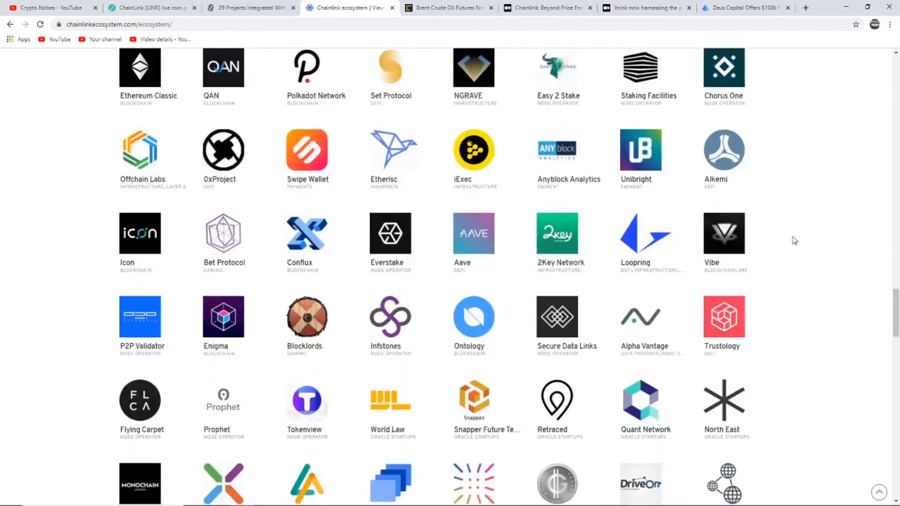
scroll(down, 3)
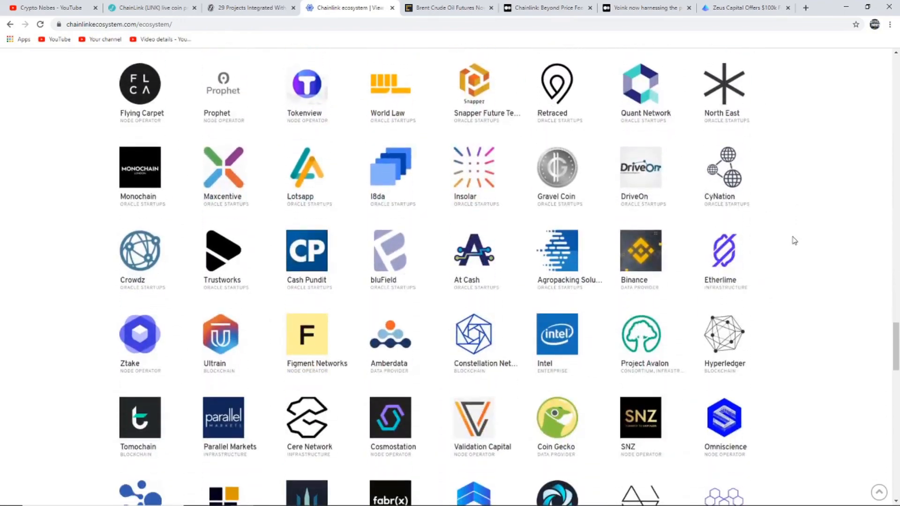
scroll(down, 3)
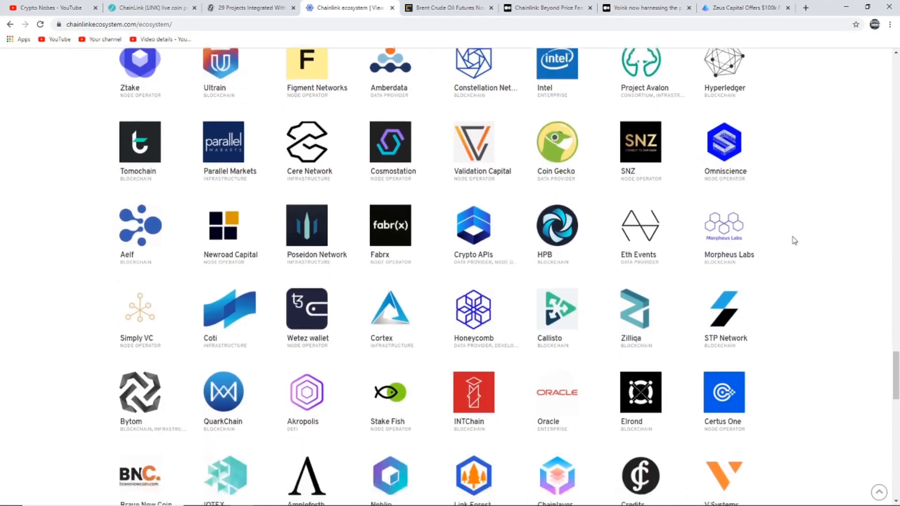
scroll(down, 3)
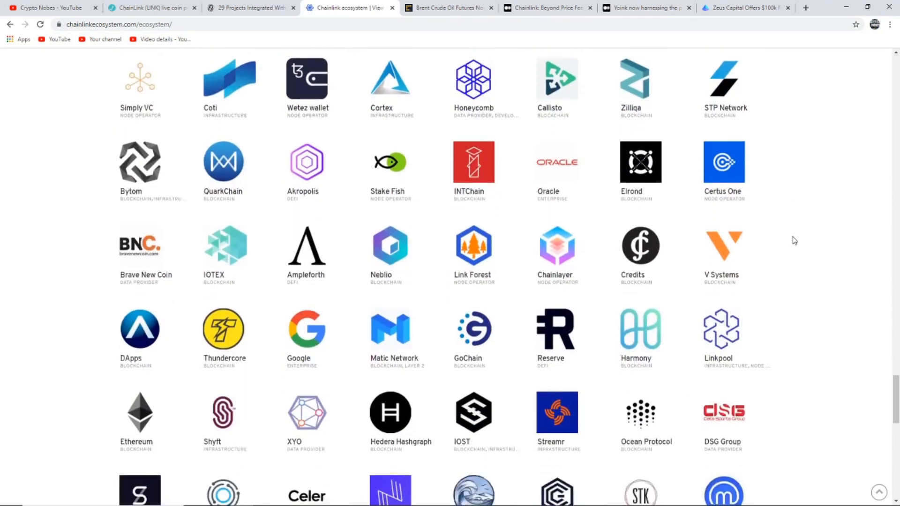
scroll(down, 3)
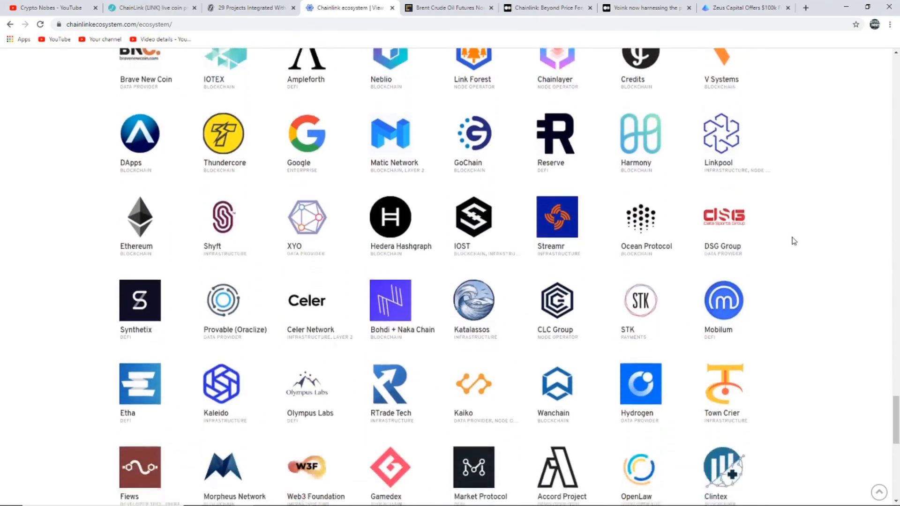
scroll(down, 3)
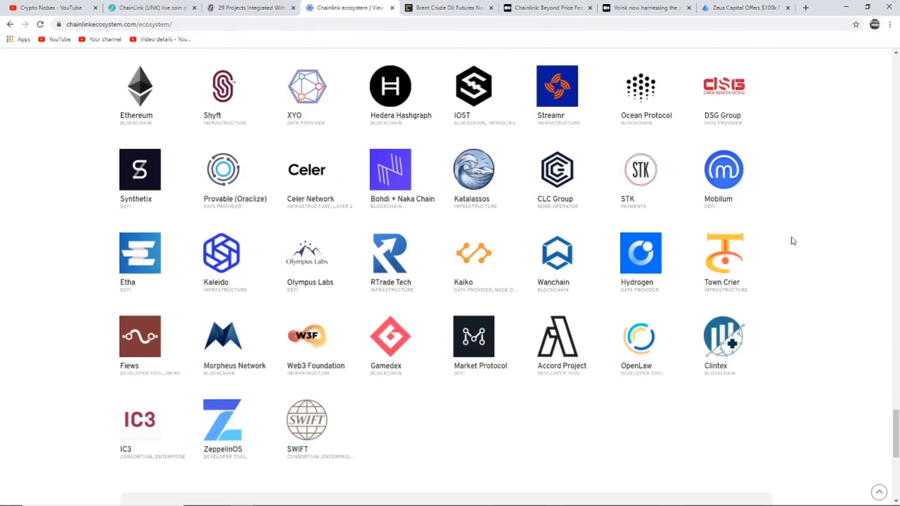
Read AMBCrypto's Synthetix–Chainlink oil derivative token article to the end and return to the headline
click(448, 7)
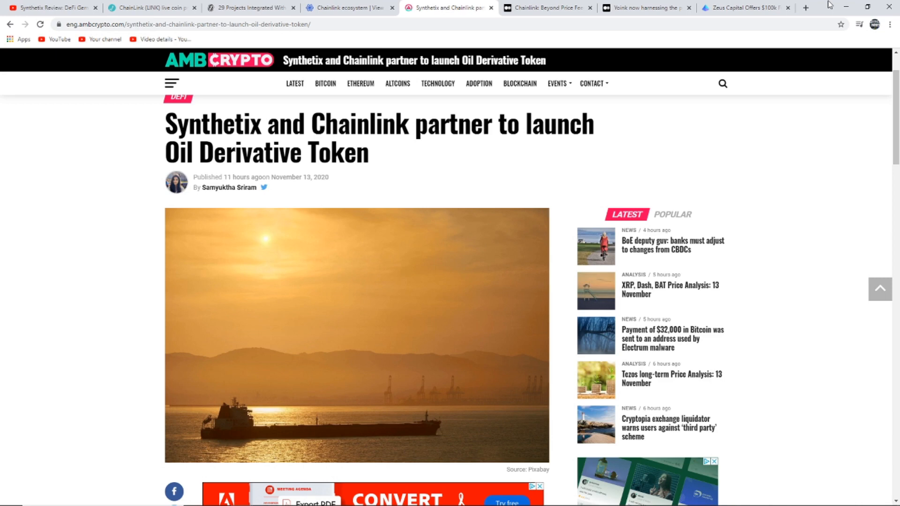
scroll(down, 3)
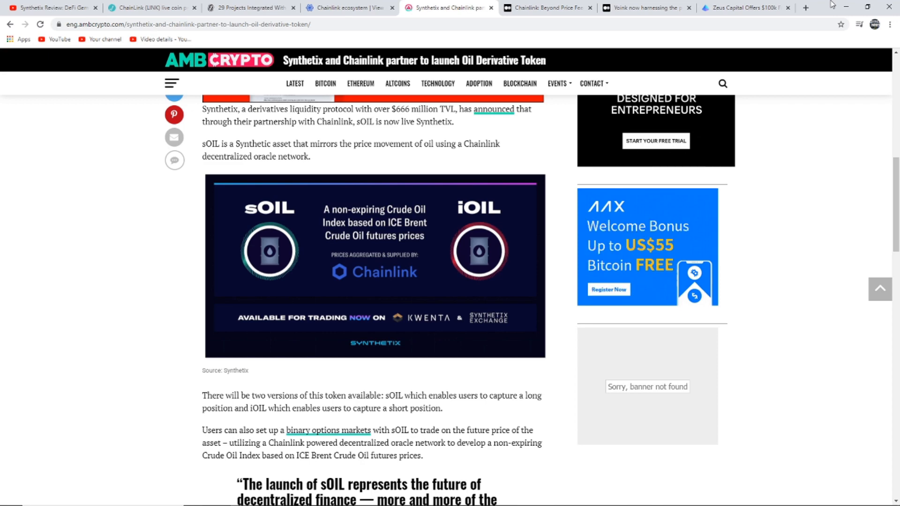
scroll(down, 3)
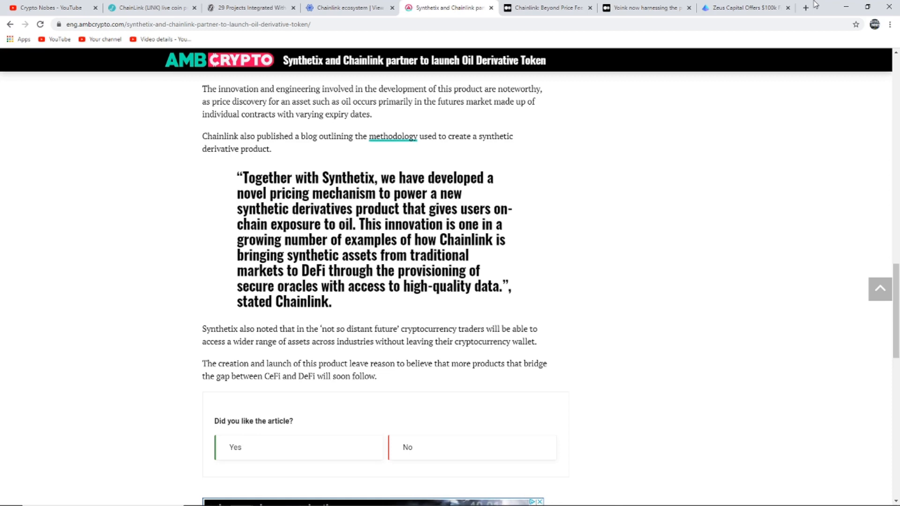
scroll(up, 3)
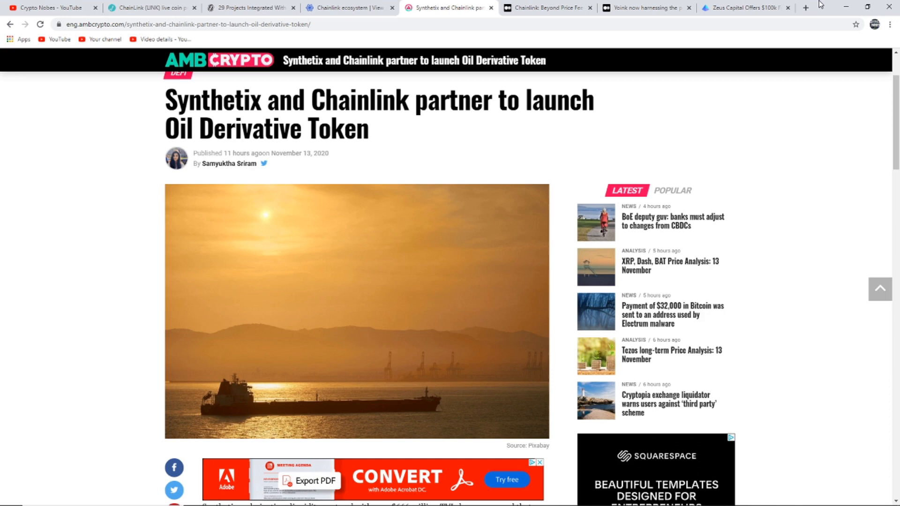
Read the Medium 'Chainlink: Beyond Price Feeds' intro down to the iceberg infographic
click(546, 7)
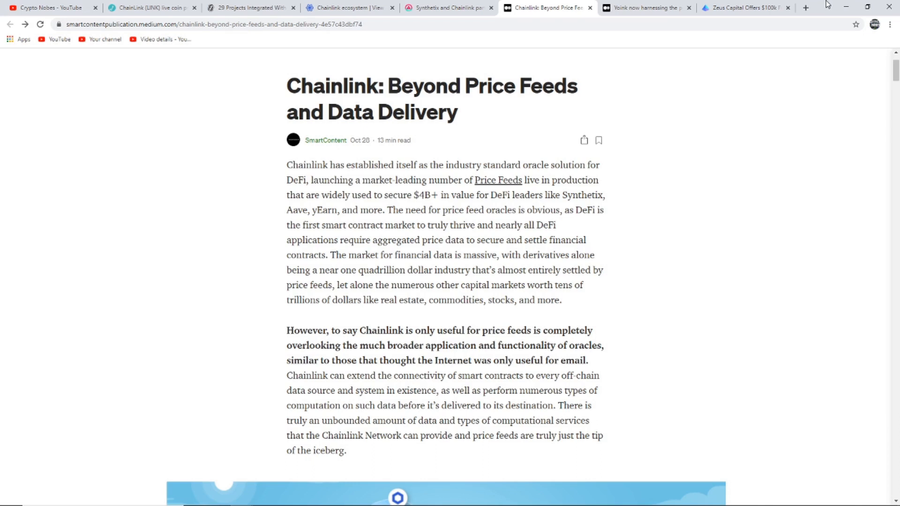
mouse_move(825, 4)
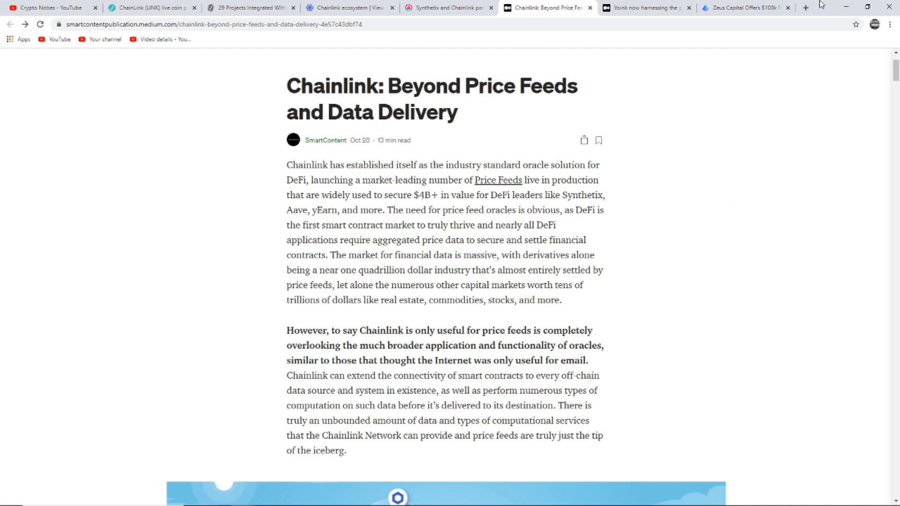
scroll(down, 3)
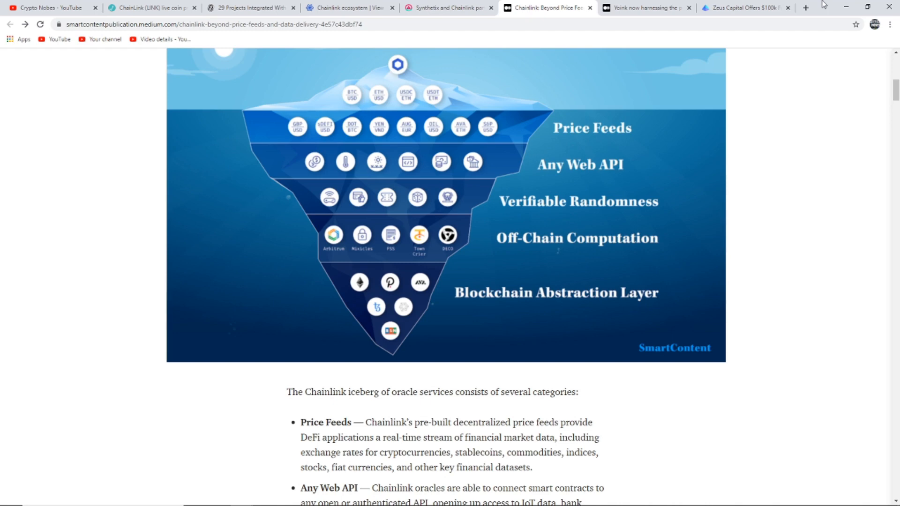
Read the five oracle service category descriptions, then return up to the iceberg infographic
scroll(down, 3)
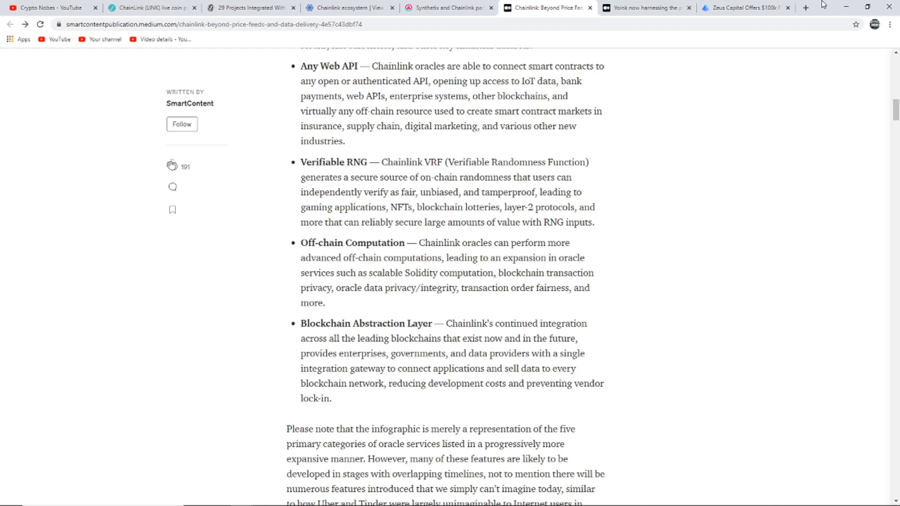
mouse_move(821, 4)
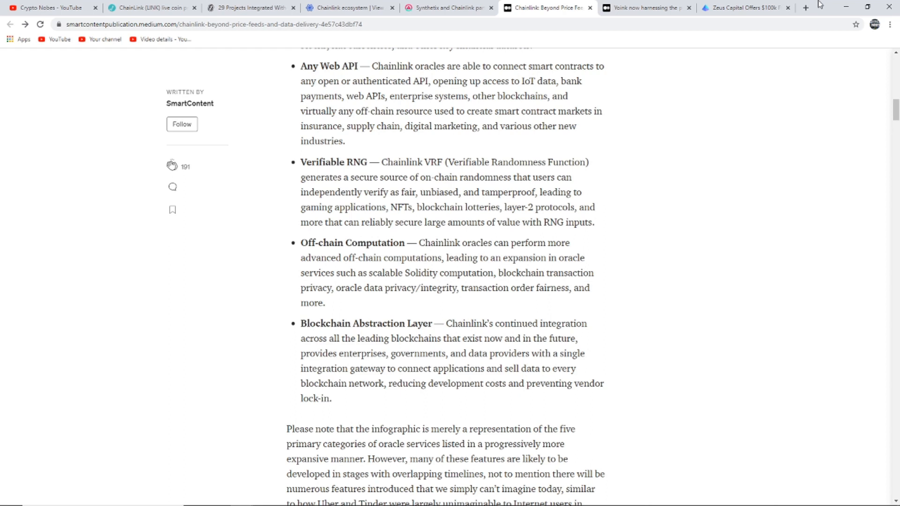
mouse_move(825, 7)
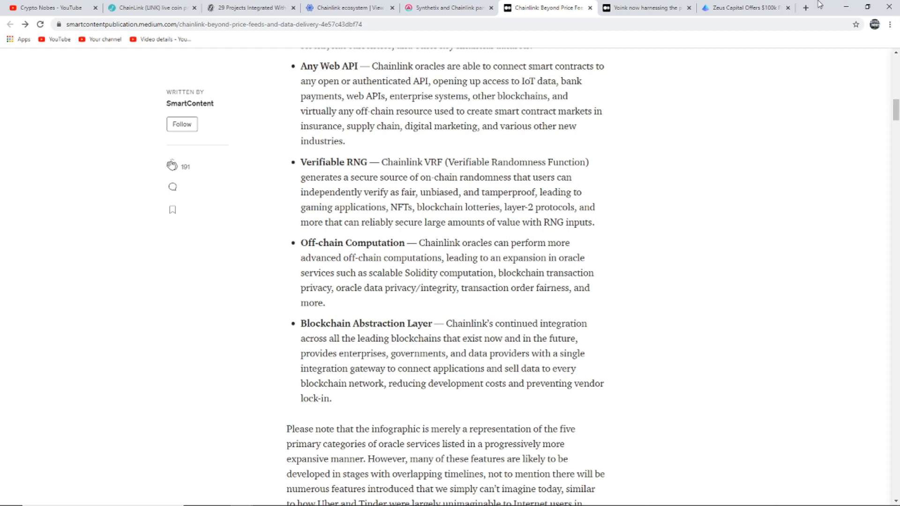
scroll(up, 3)
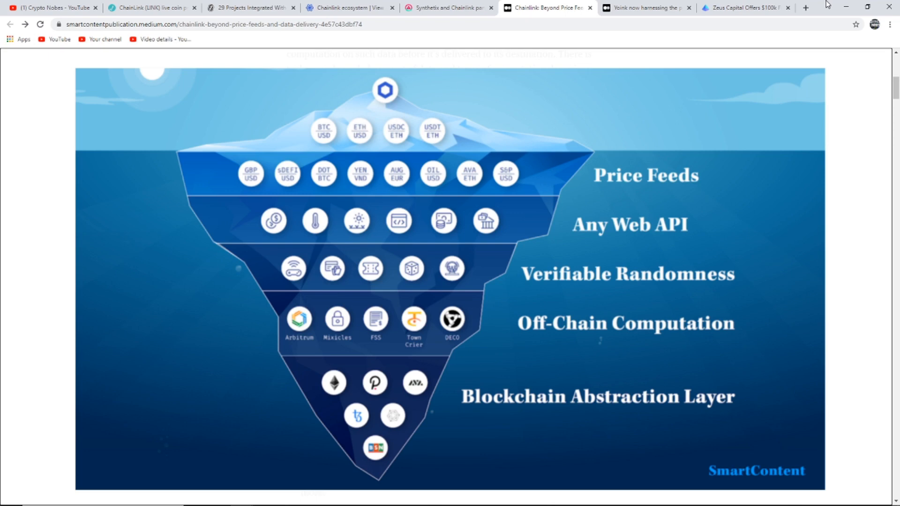
click(744, 7)
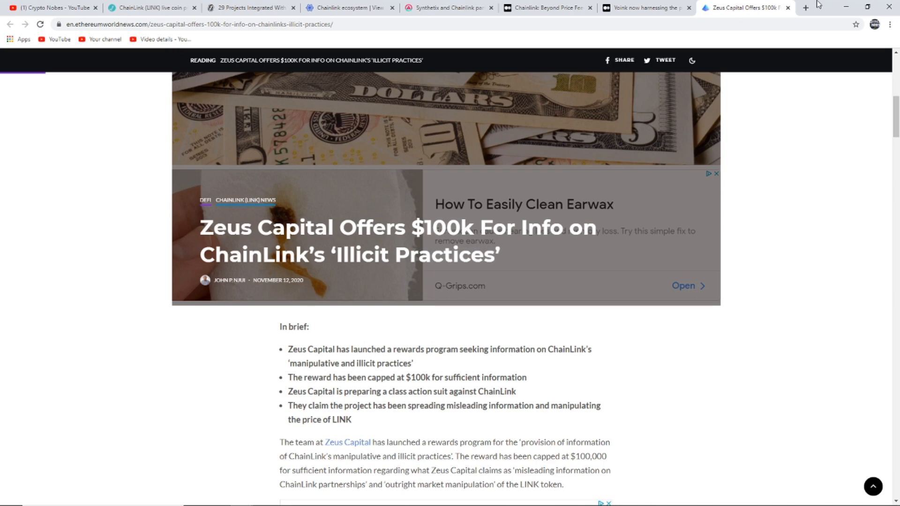
Read the Zeus Capital $100k article's In brief list down to the announcing tweet
scroll(down, 3)
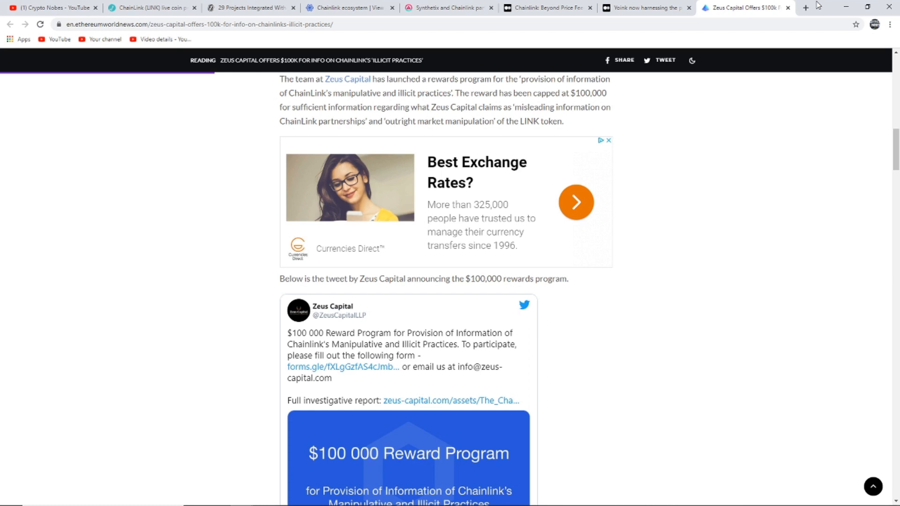
Read on to the class-action lawsuit section, then return to the Crypto Nobes YouTube tab
scroll(down, 3)
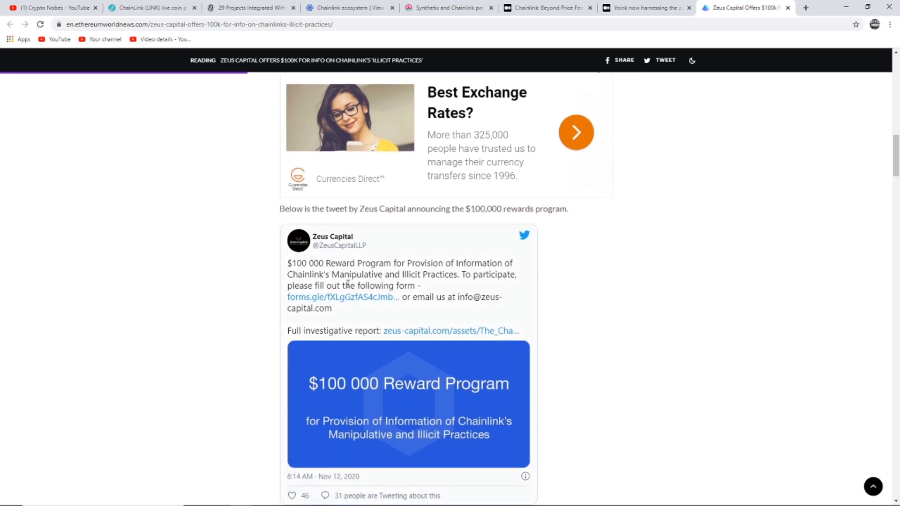
scroll(down, 3)
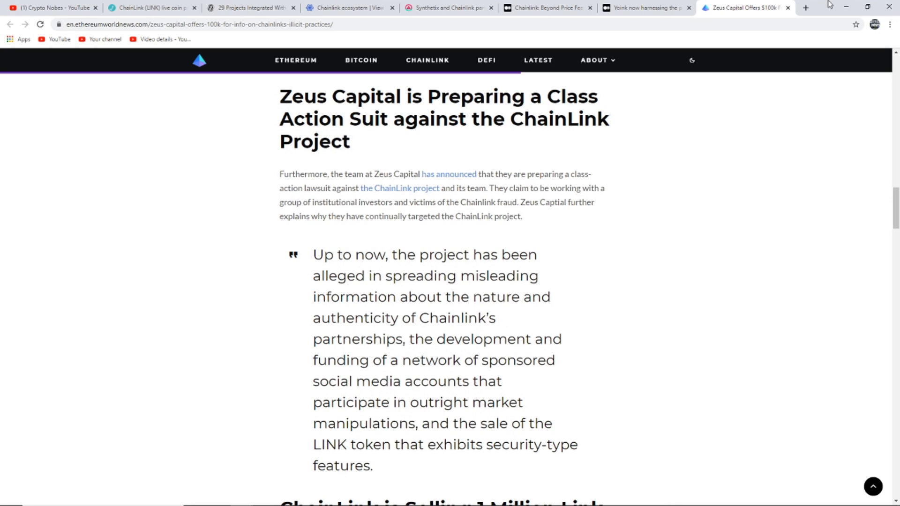
click(51, 8)
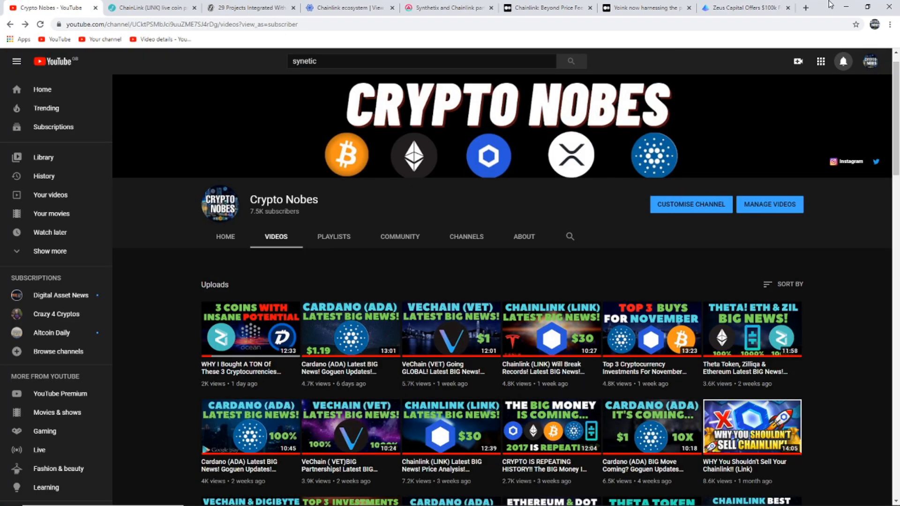